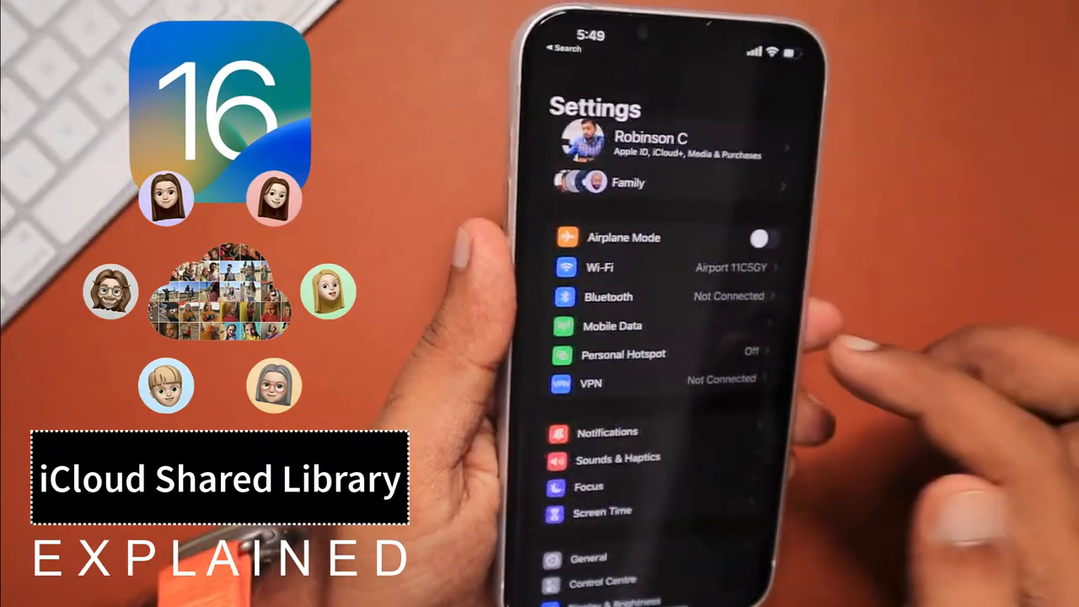
# Step: Go from the Apple ID banner through iCloud to the iCloud Photos settings page
pyautogui.click(649, 143)
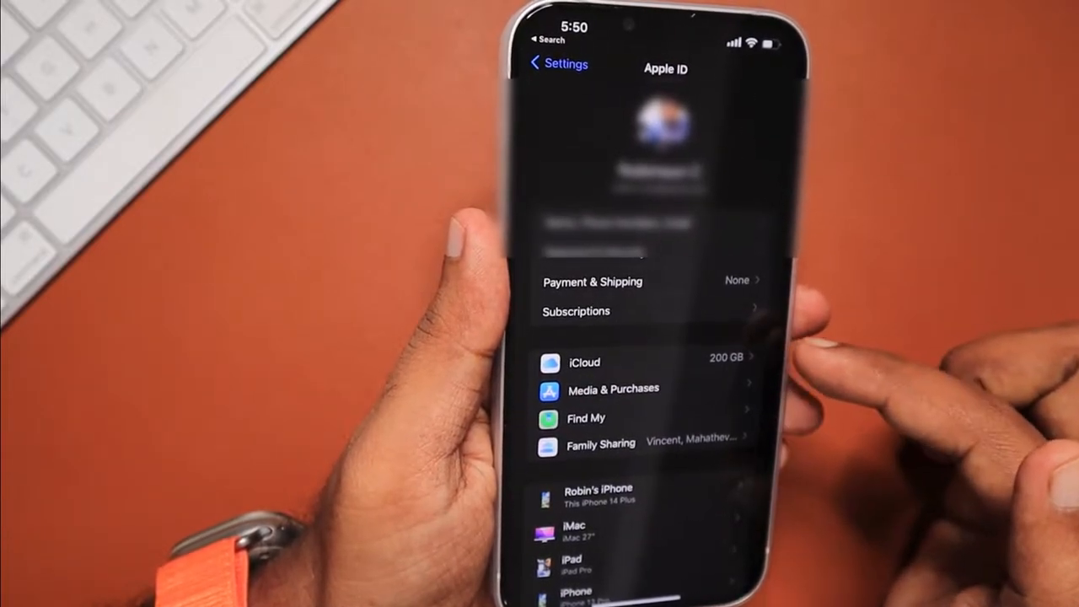
pyautogui.click(584, 363)
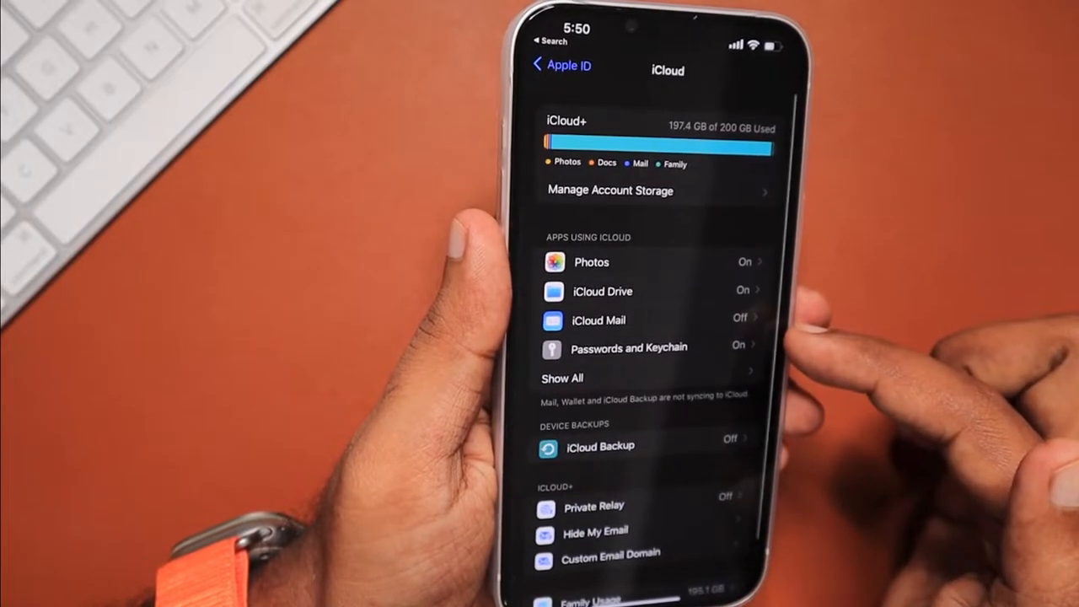
pyautogui.click(591, 263)
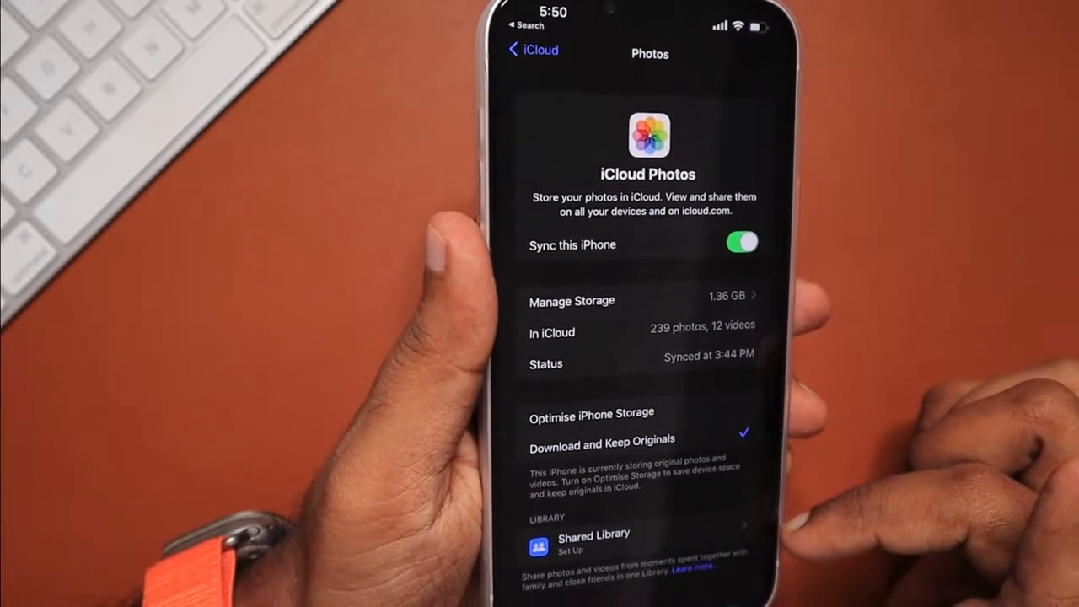
# Step: Reach the Shared Library introduction screen from the Photos settings' Library section
pyautogui.scroll(-3)
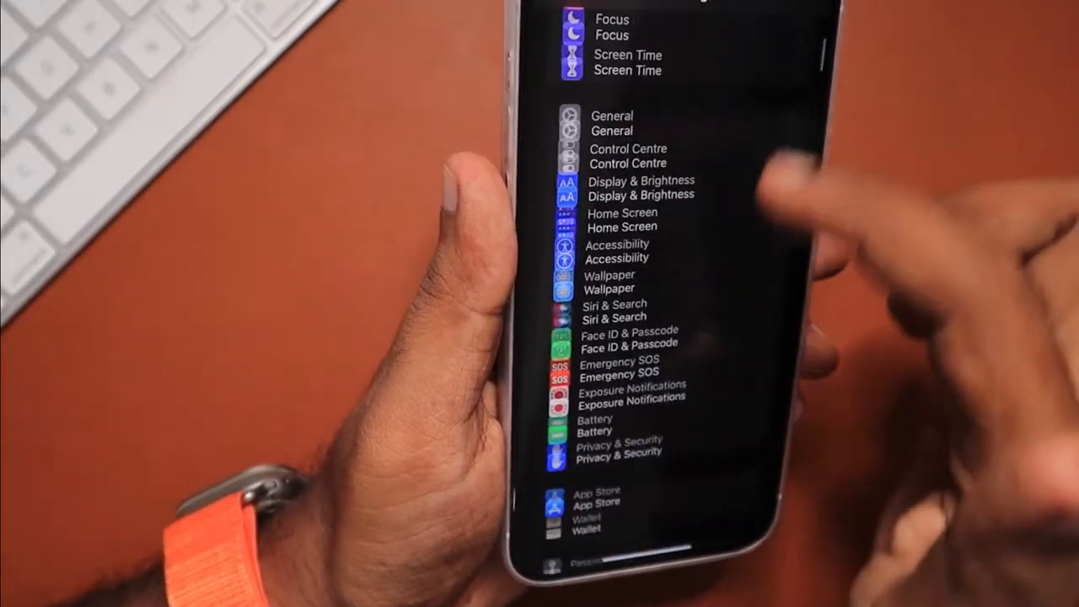
pyautogui.scroll(-3)
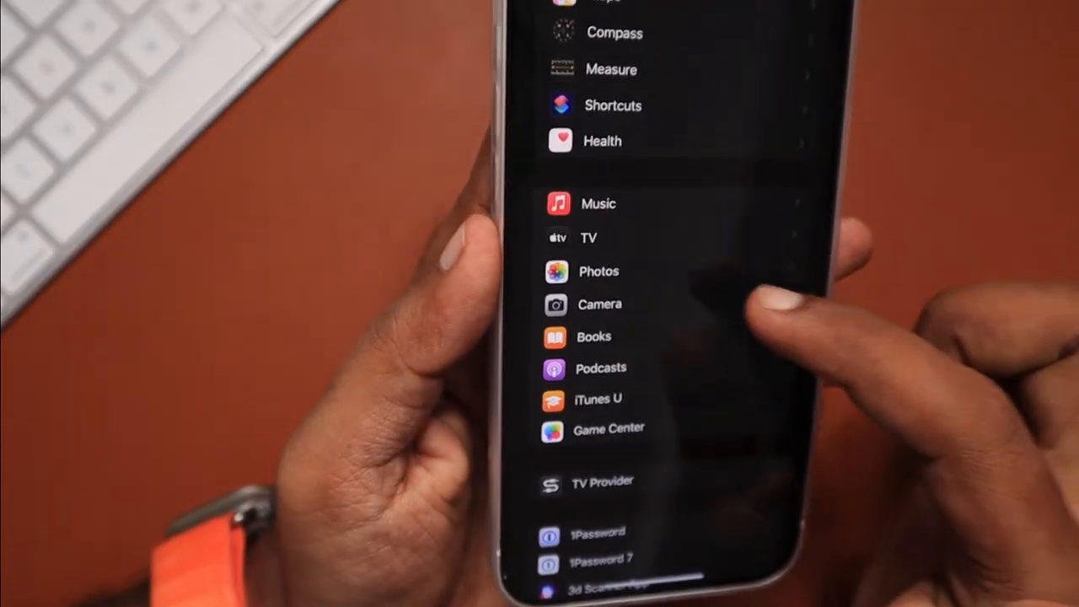
pyautogui.click(599, 272)
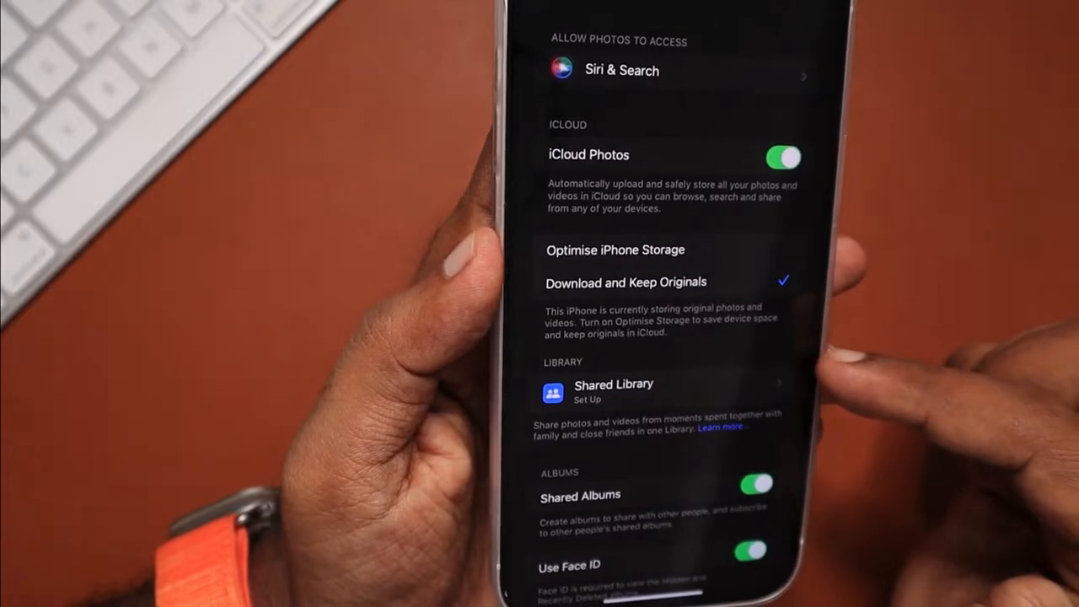
pyautogui.scroll(-3)
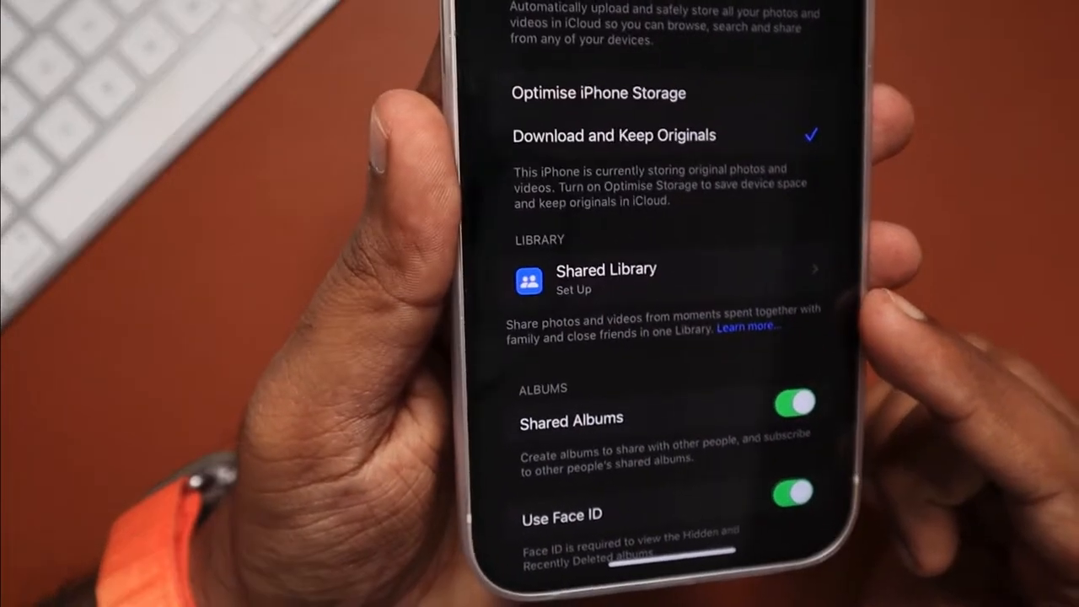
pyautogui.scroll(-3)
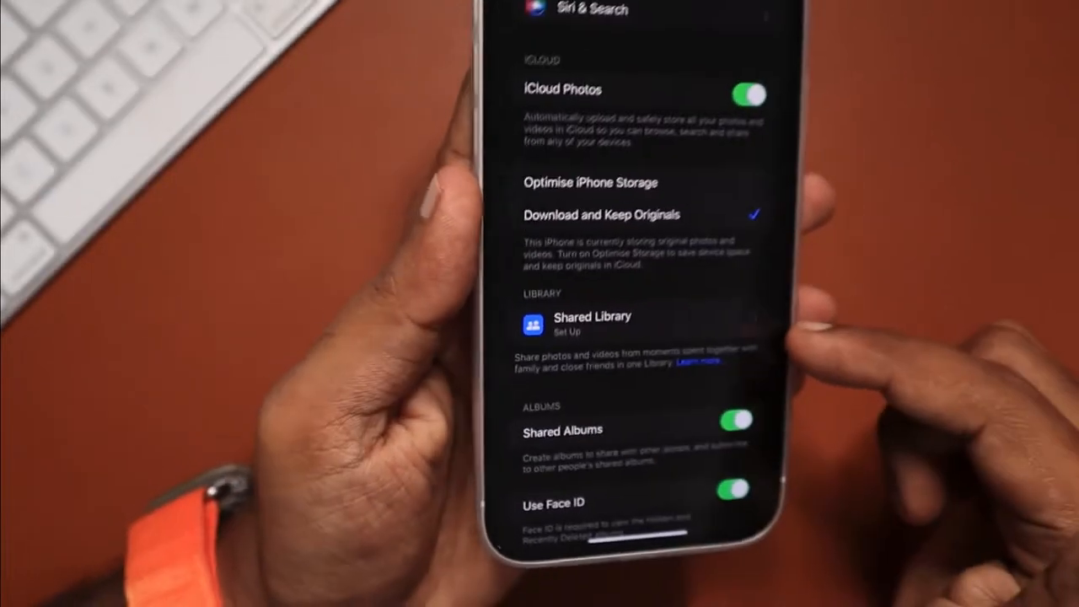
pyautogui.click(593, 324)
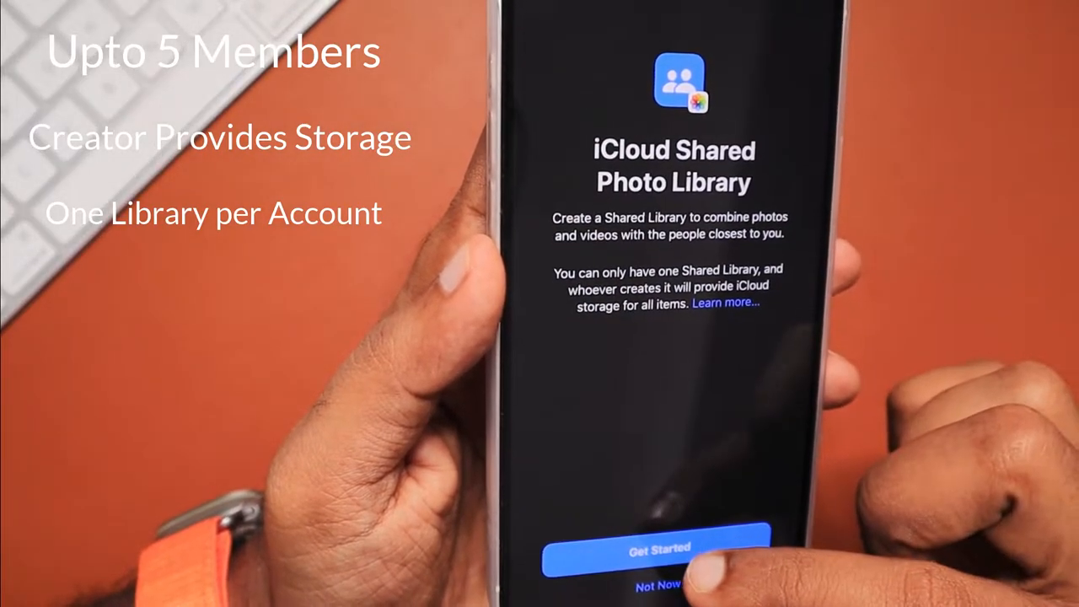
# Step: Get started and continue anyway past the warning about devices needing software updates
pyautogui.click(658, 546)
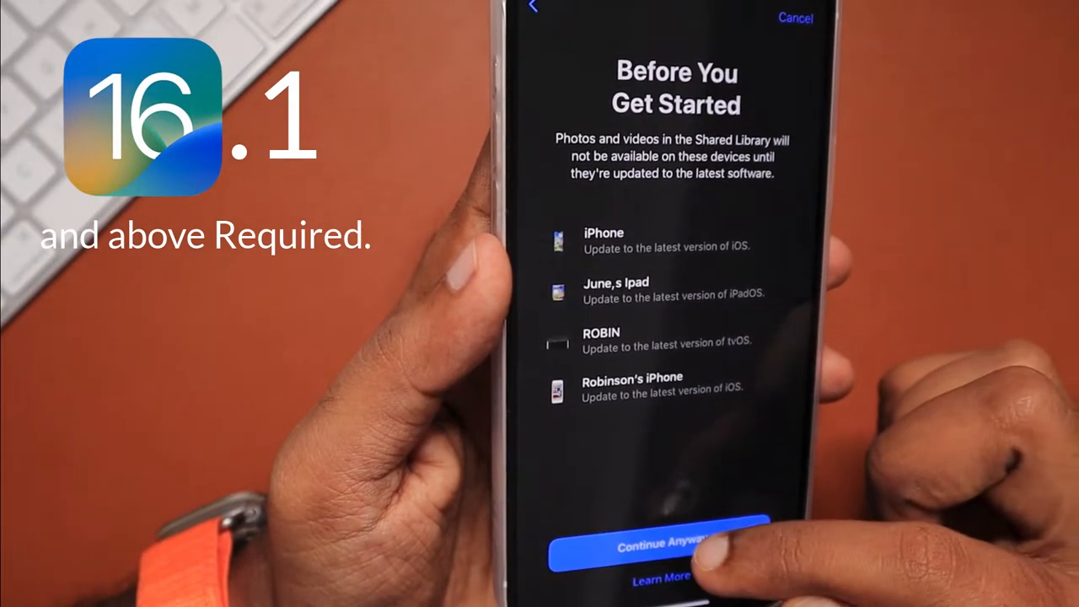
pyautogui.click(661, 546)
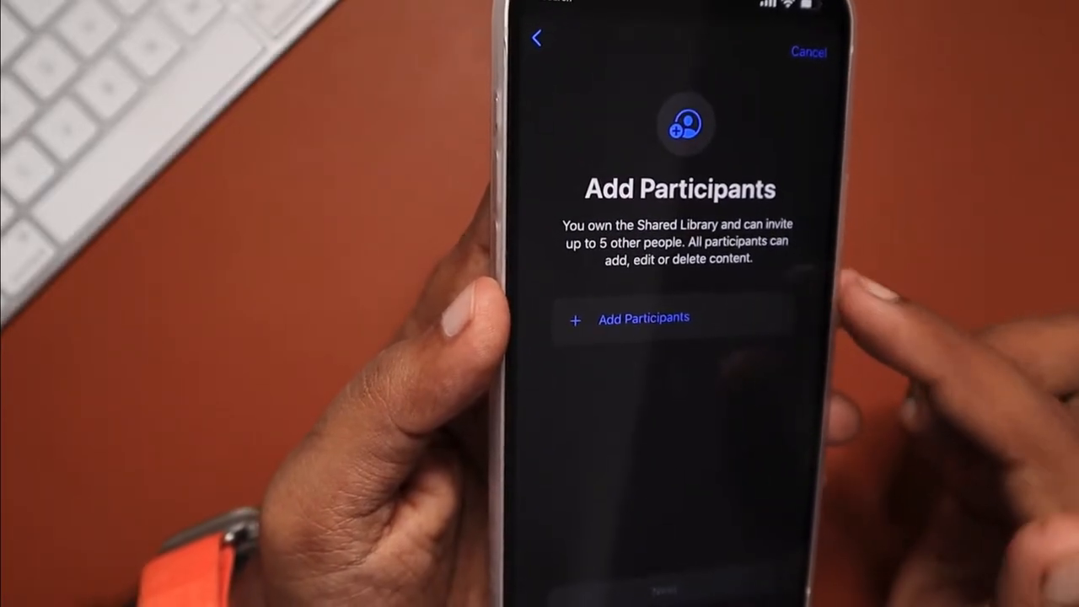
# Step: Invite a contact as a Shared Library participant and confirm to move on
pyautogui.click(644, 317)
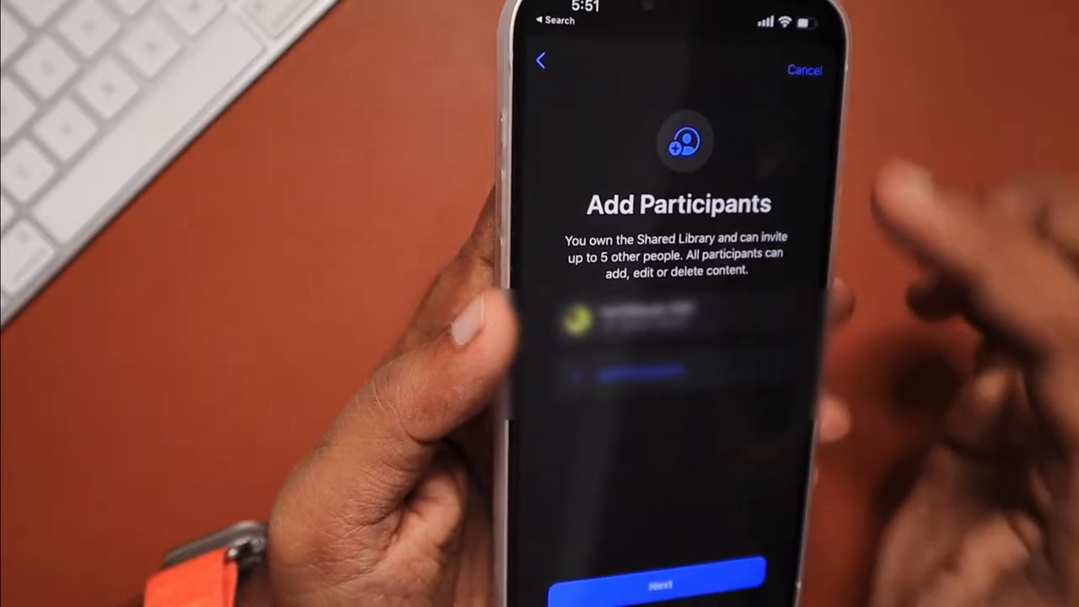
pyautogui.click(663, 583)
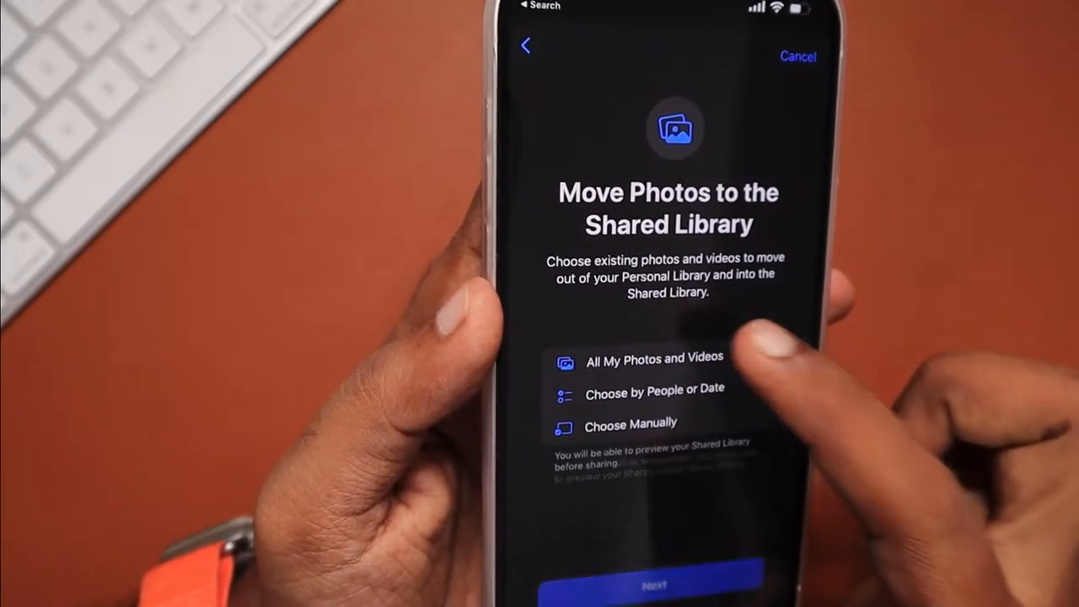
# Step: Choose photos manually instead of by people or date and confirm the 2 selected photos
pyautogui.click(654, 391)
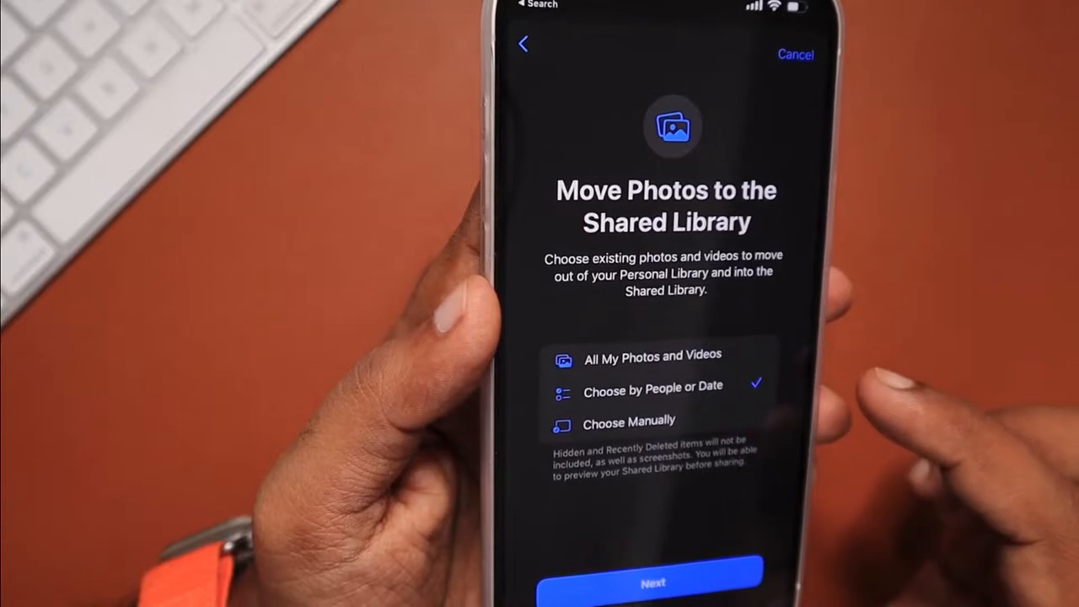
pyautogui.click(629, 421)
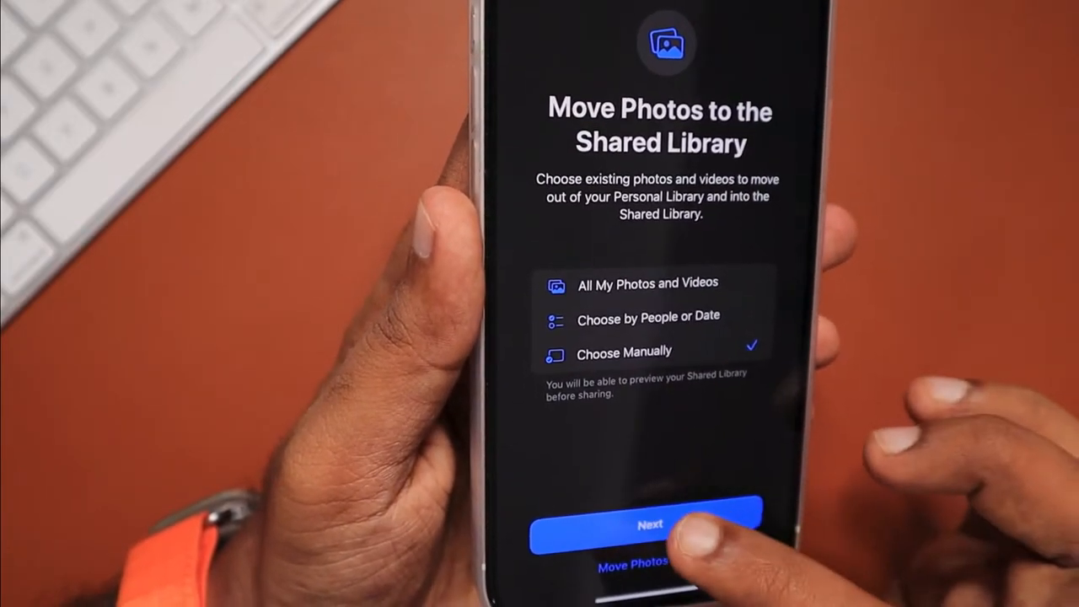
pyautogui.click(649, 523)
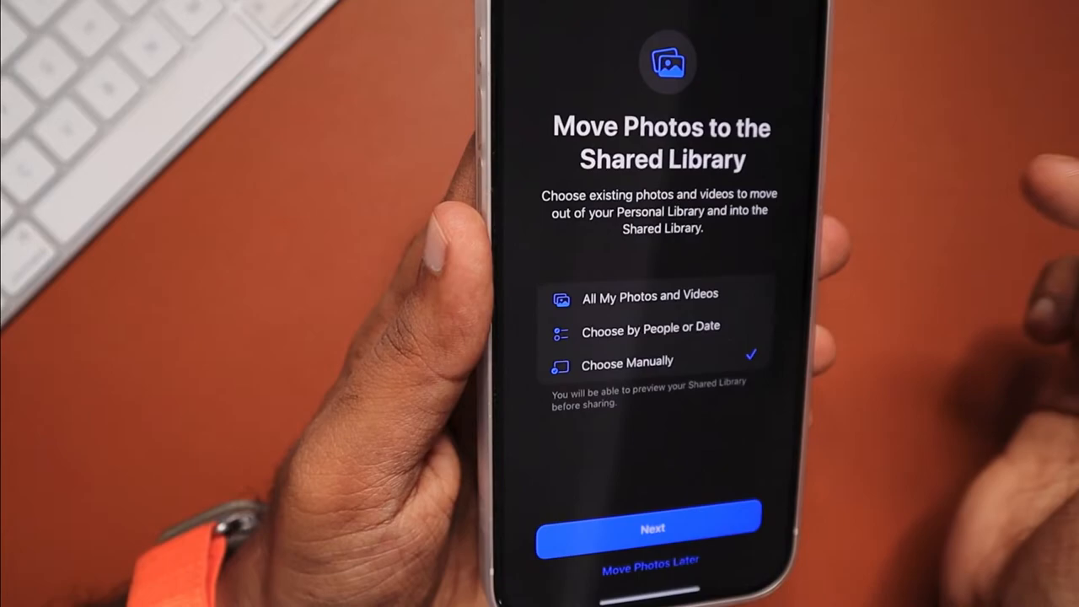
pyautogui.click(648, 526)
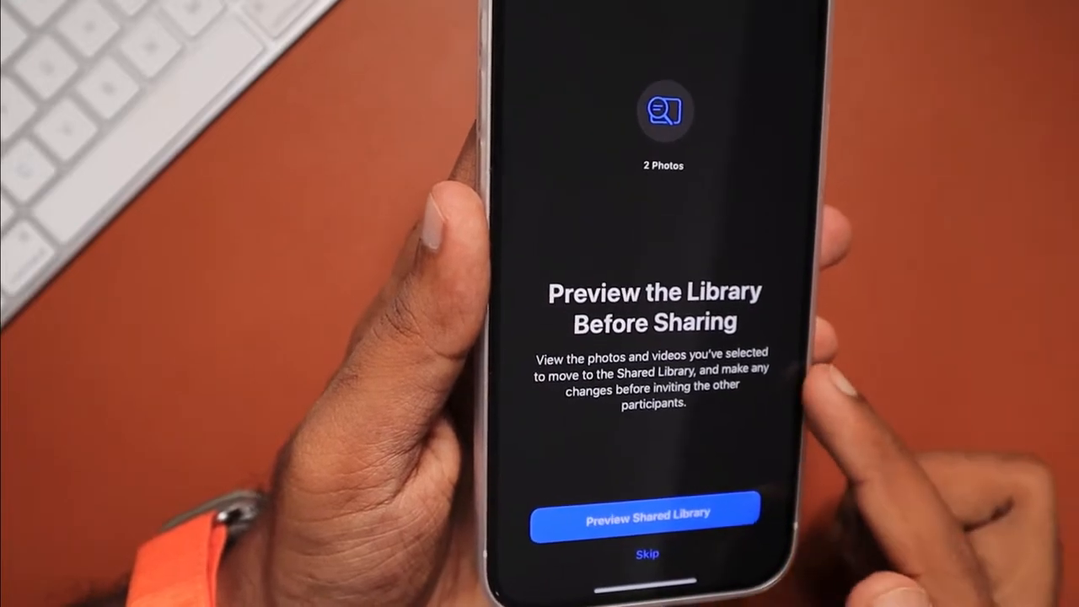
# Step: Preview the 2 flower photos in the Shared Library and continue to the Share from Camera step
pyautogui.click(647, 513)
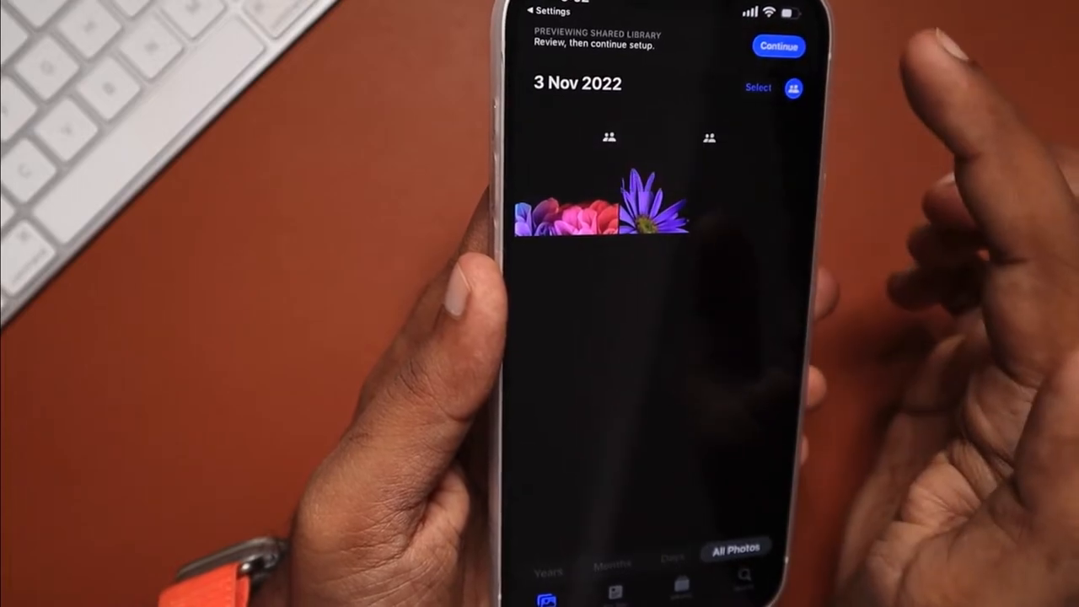
pyautogui.click(777, 45)
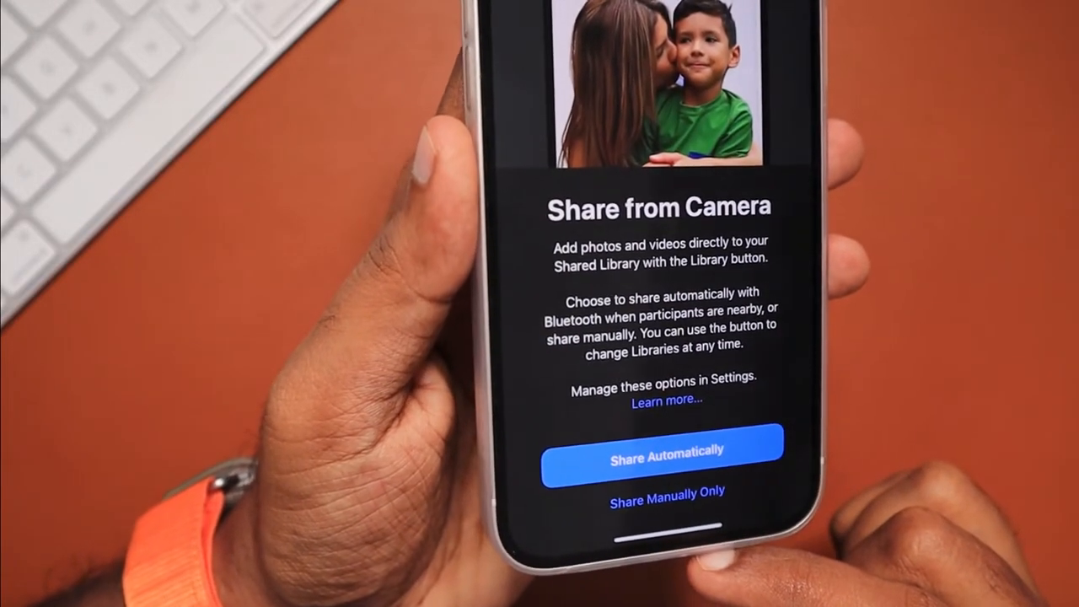
# Step: Choose Share Manually Only for camera photos and finish on the Your Shared Library is Ready screen
pyautogui.click(666, 449)
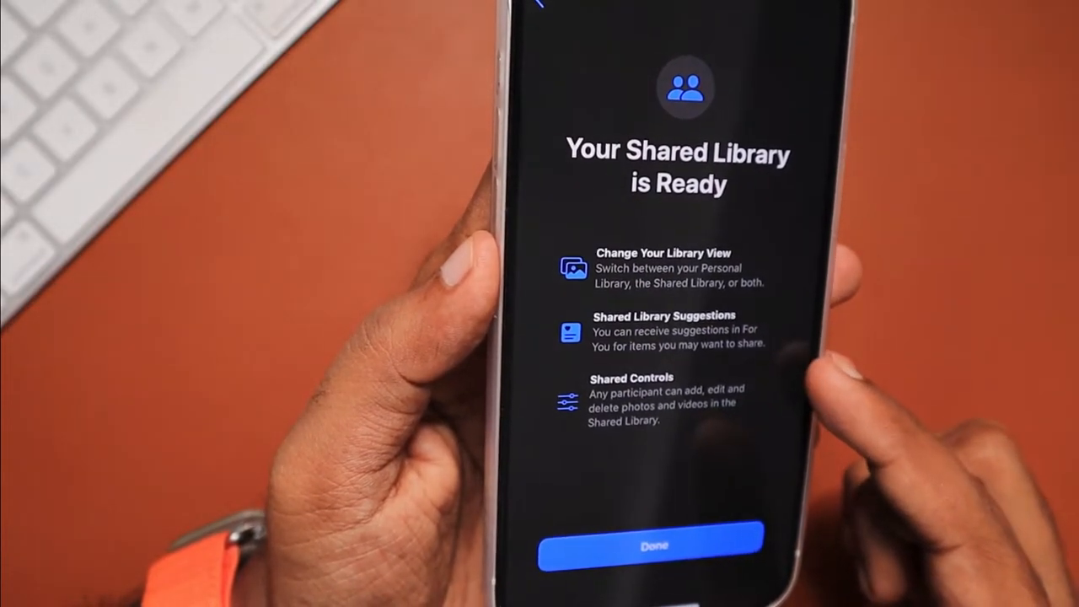
pyautogui.click(654, 546)
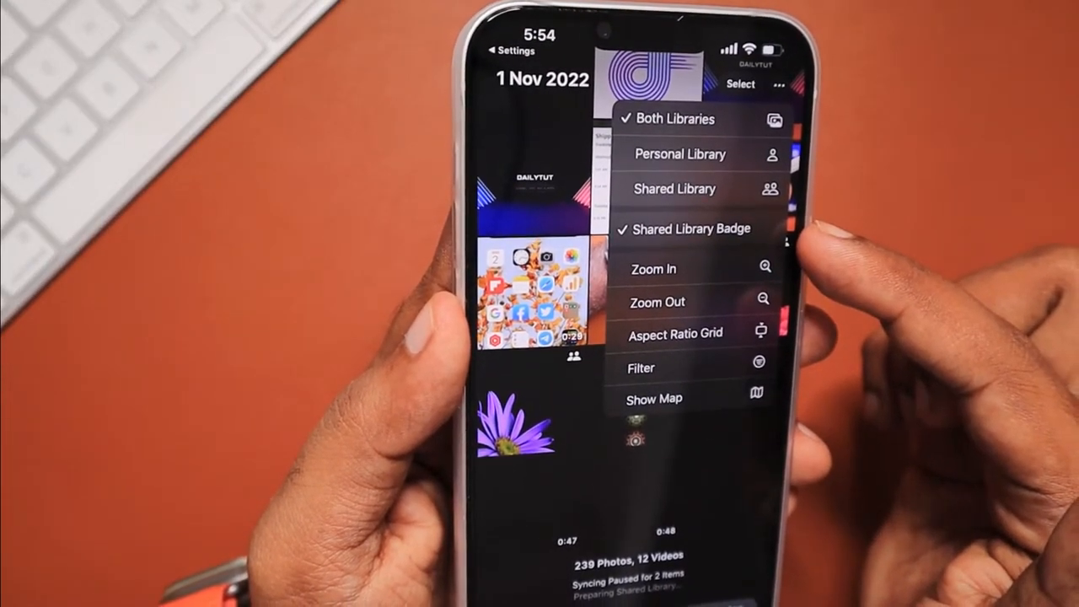
# Step: Switch Photos to the Shared Library view showing its 2 flower photos, then go to the Camera
pyautogui.click(674, 189)
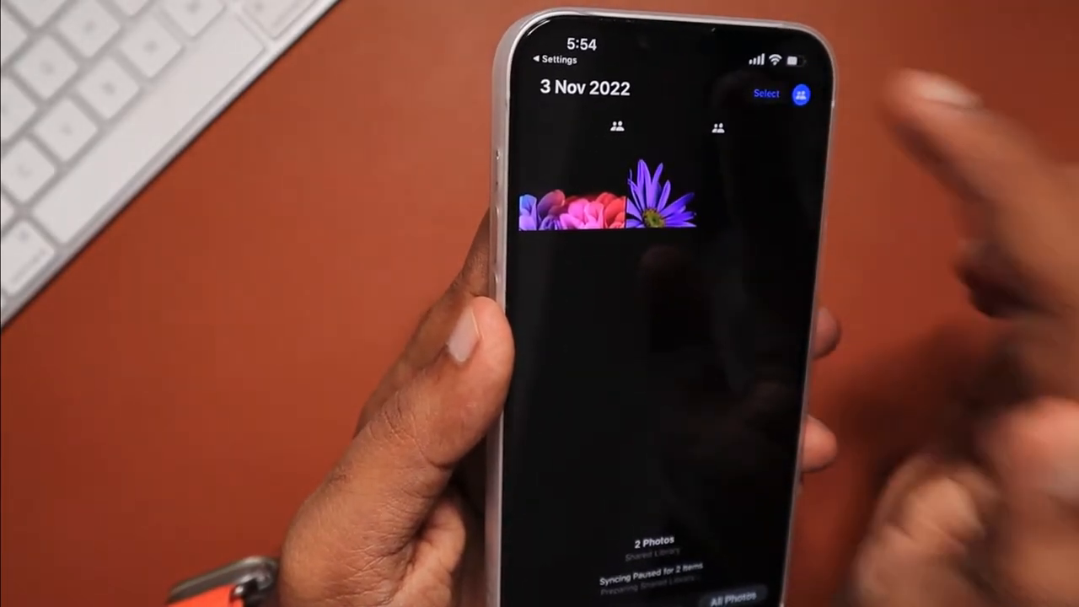
pyautogui.click(801, 95)
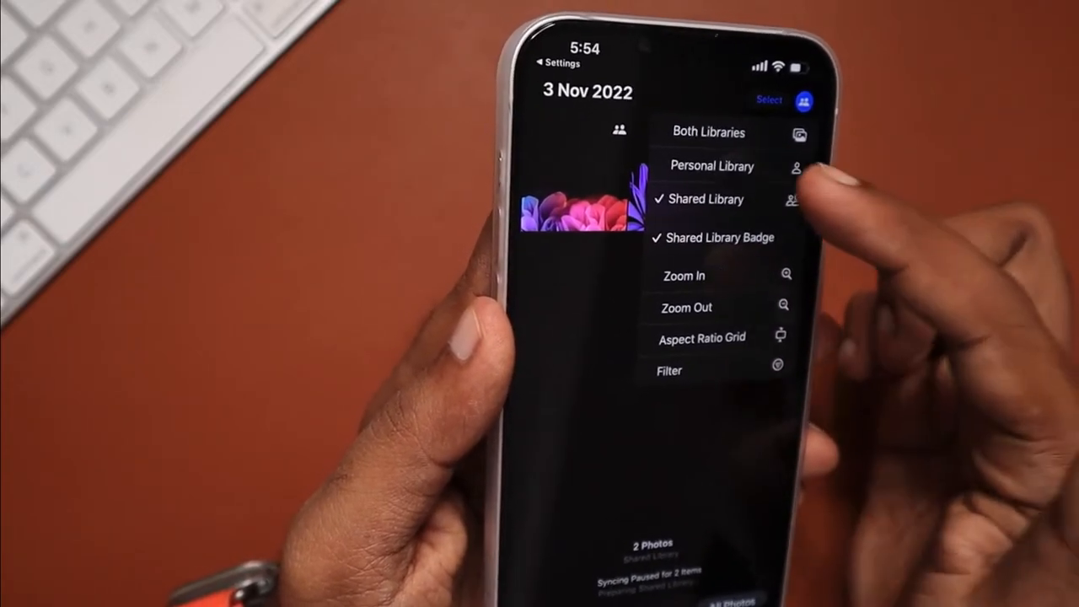
pyautogui.click(712, 165)
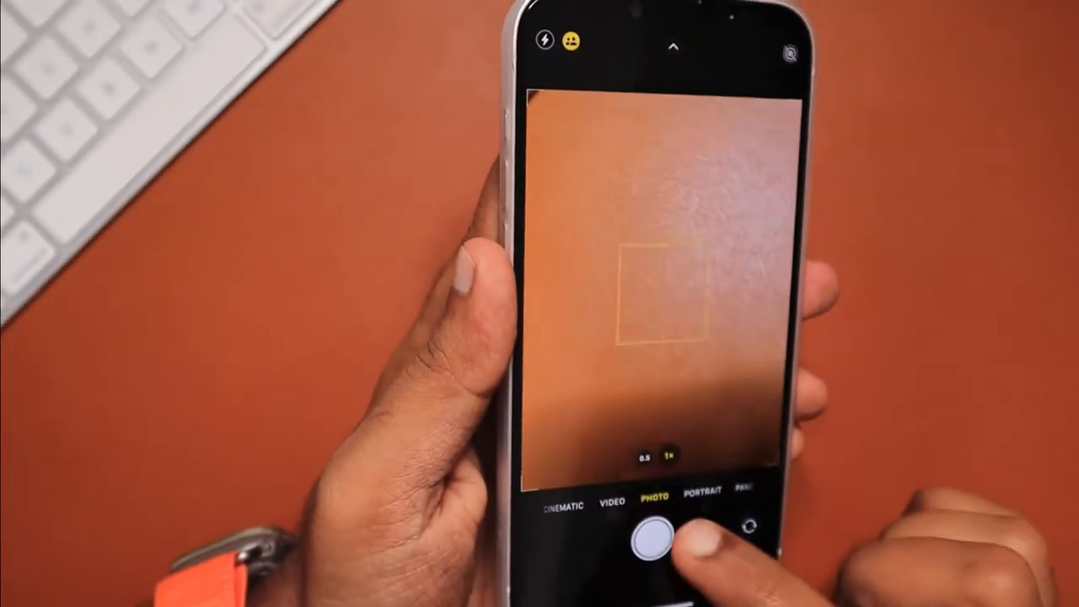
# Step: Toggle the Camera's Shared Library button for saving captures to the Shared Library
pyautogui.click(655, 536)
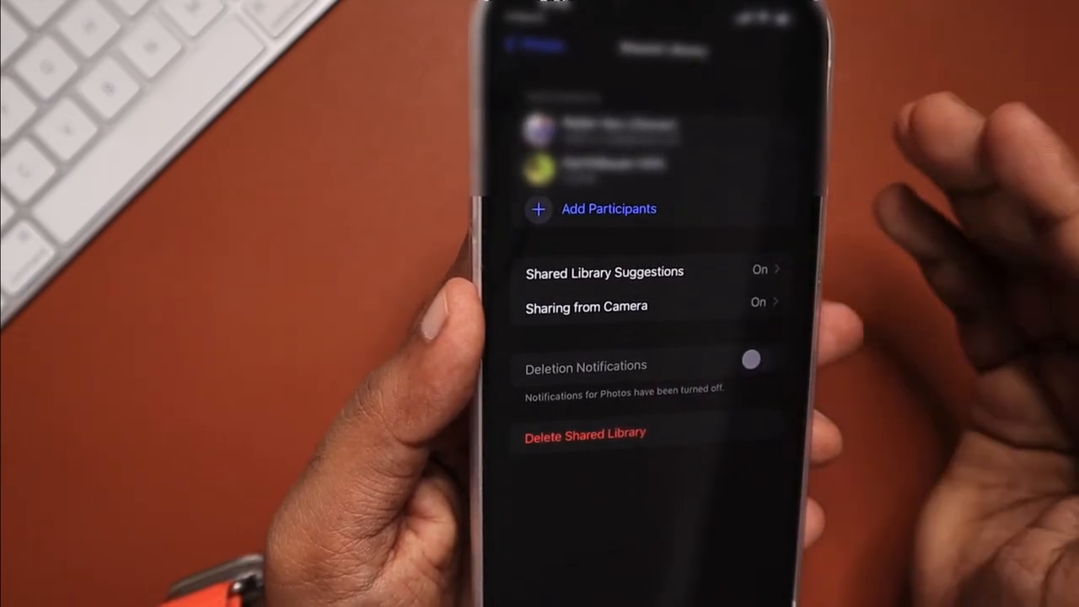
# Step: Review Sharing from Camera, go back, and start Delete Shared Library
pyautogui.click(585, 307)
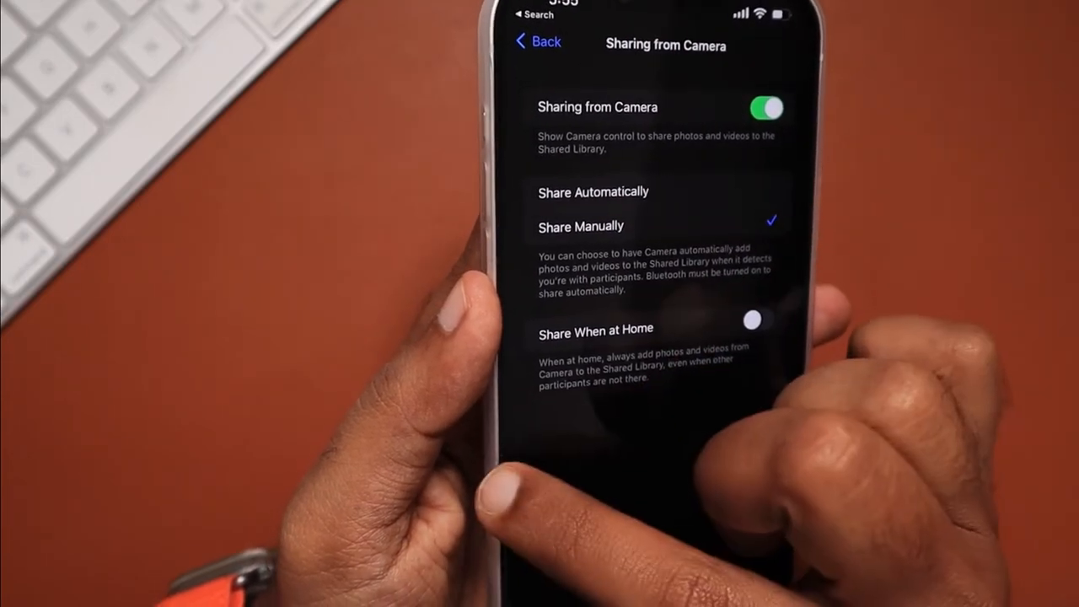
pyautogui.click(536, 41)
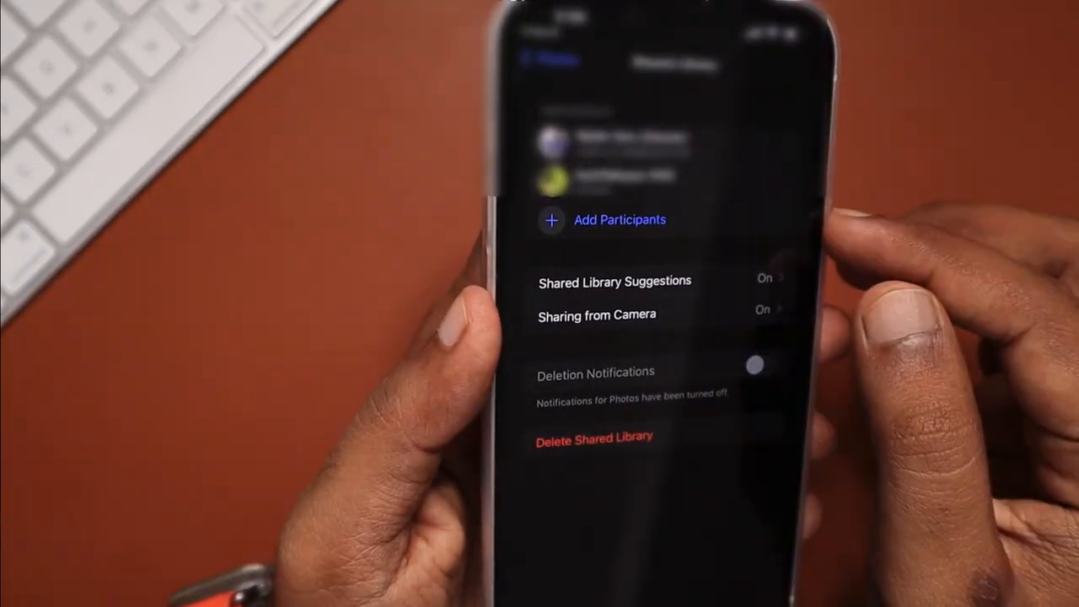
pyautogui.click(593, 439)
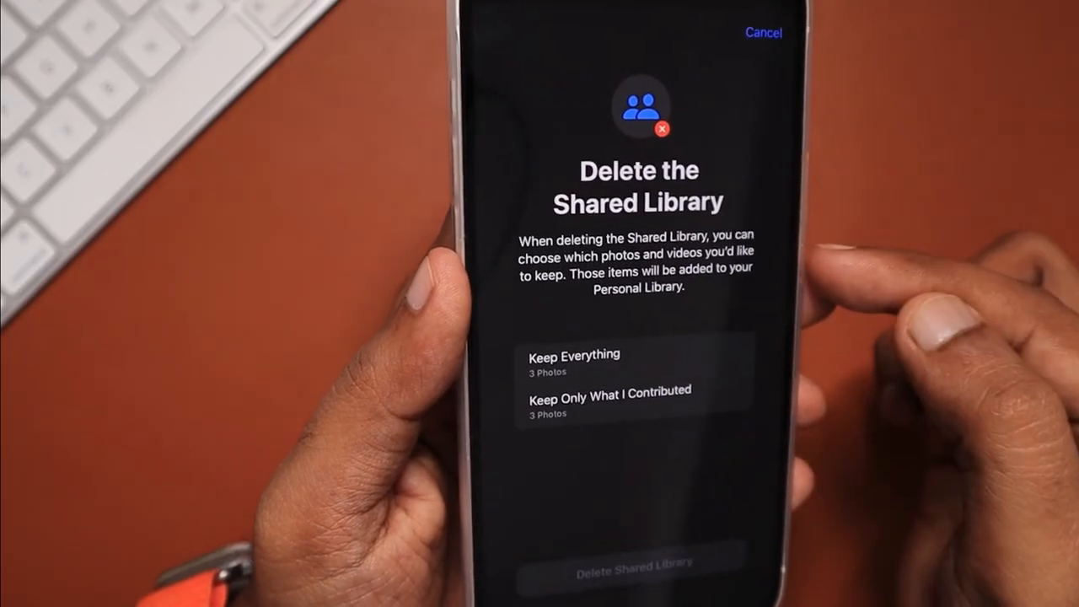